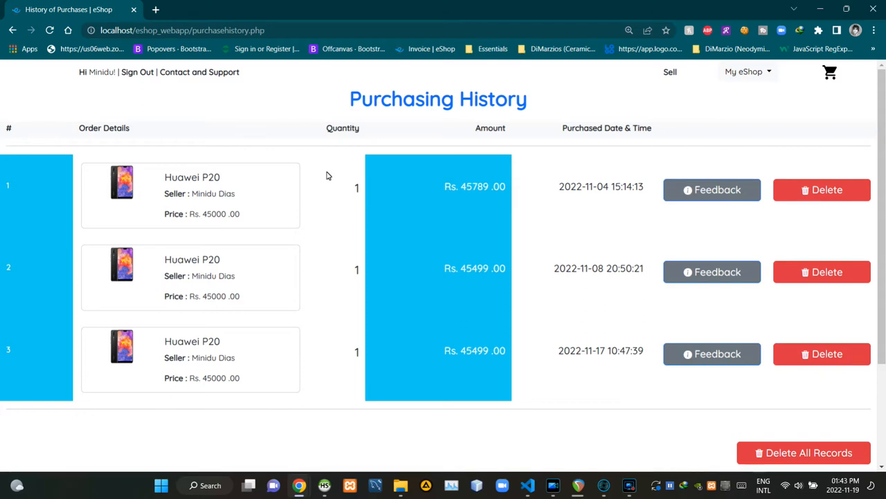
mouse_move(333, 118)
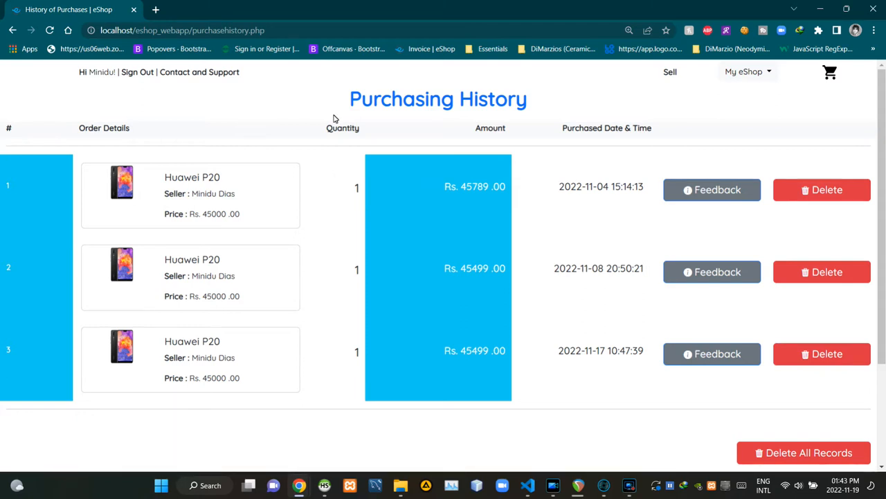
mouse_move(253, 196)
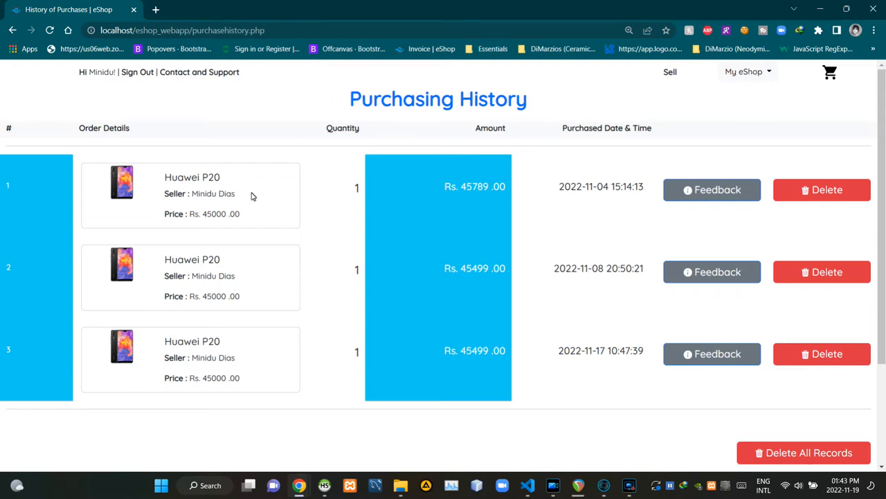
mouse_move(398, 331)
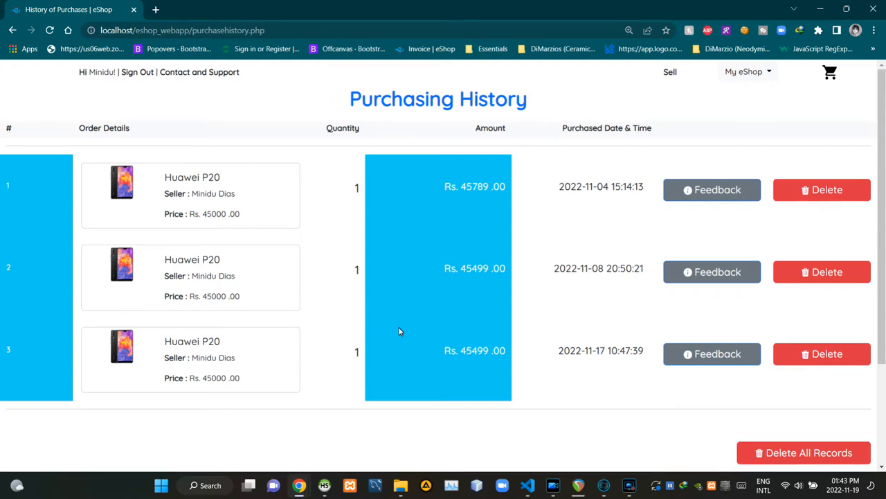
mouse_move(390, 308)
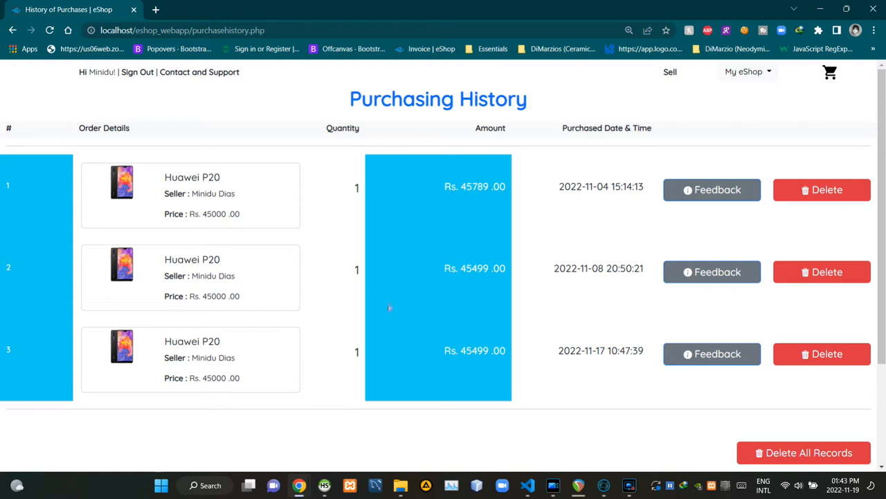
mouse_move(256, 77)
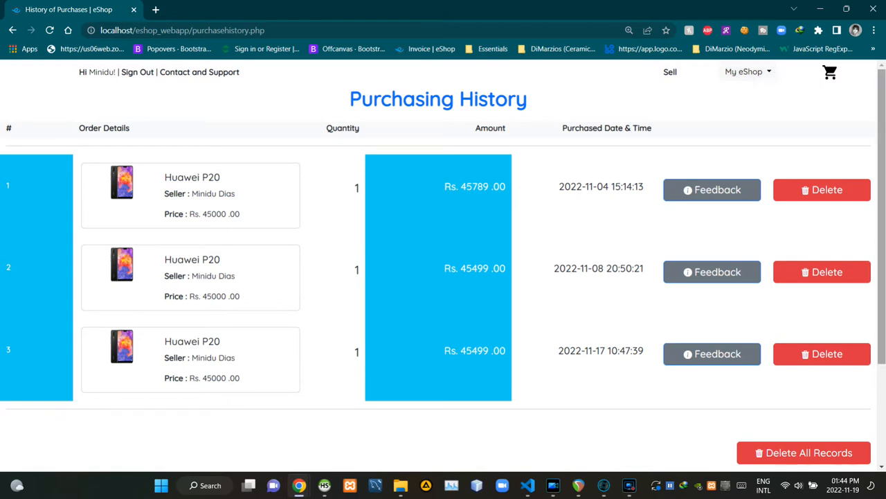
- Scroll the Purchasing History page down to the footer with Delete All Records and Contact Us
scroll("down", 3)
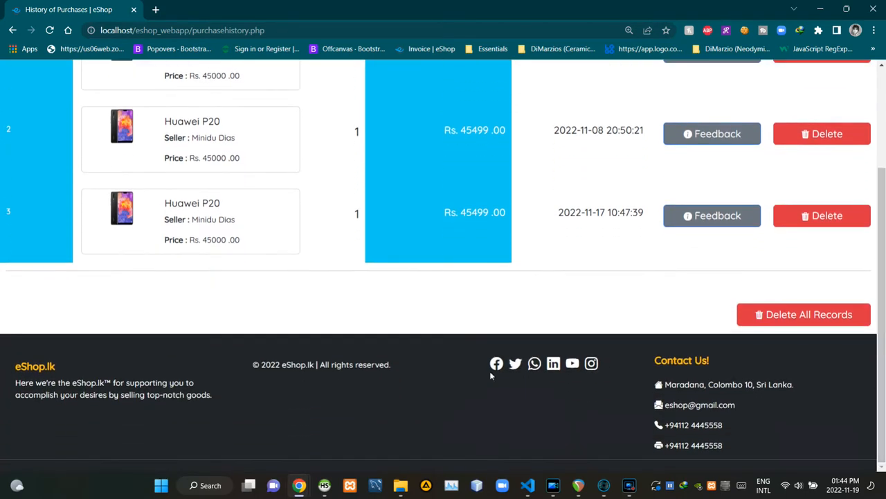
mouse_move(356, 400)
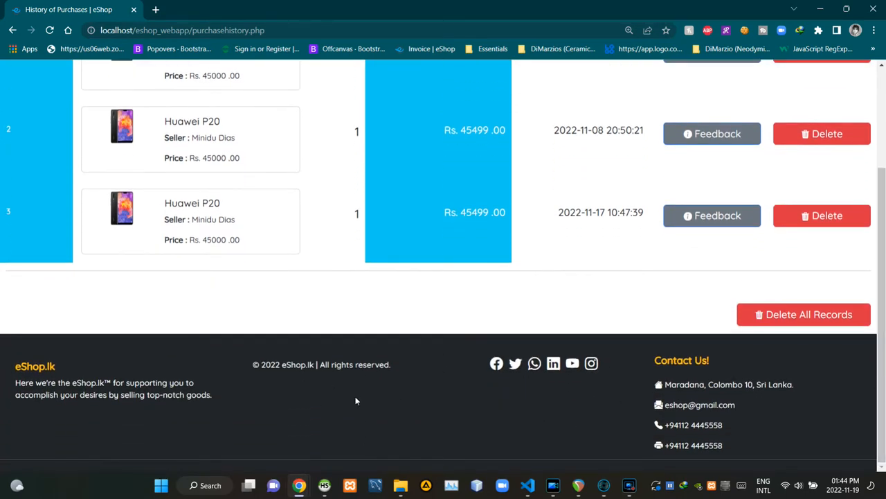
mouse_move(632, 403)
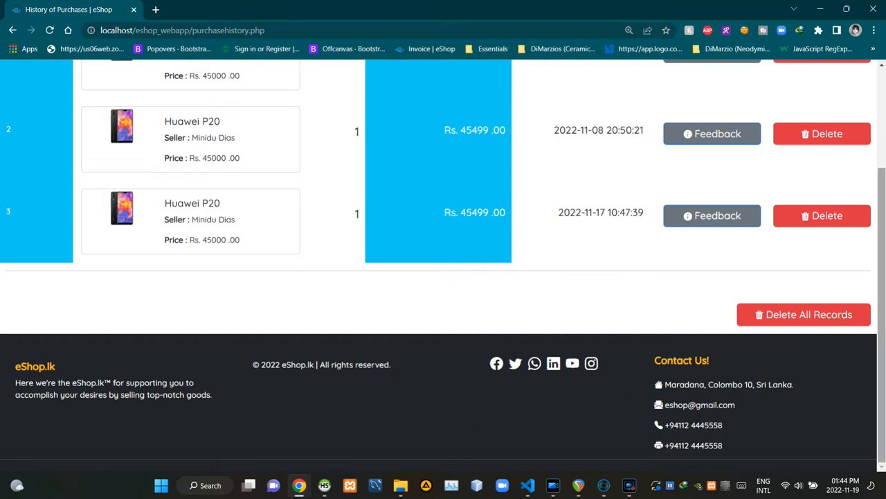
scroll("up", 3)
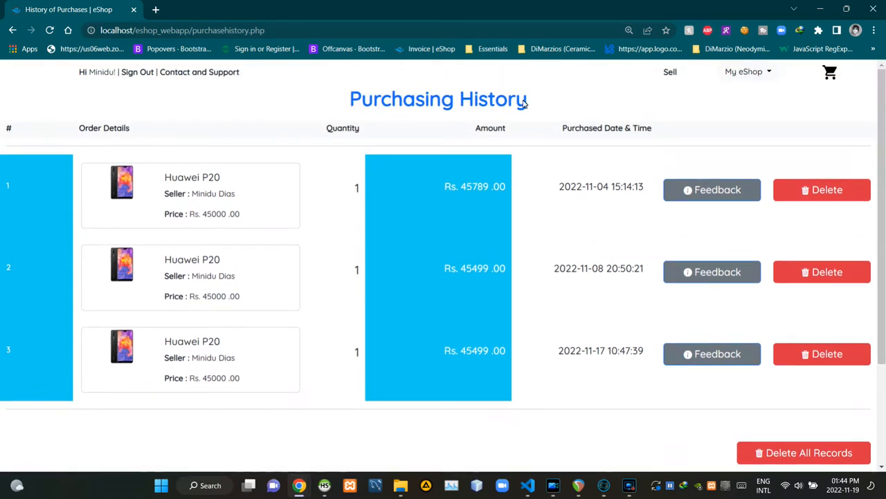
mouse_move(502, 104)
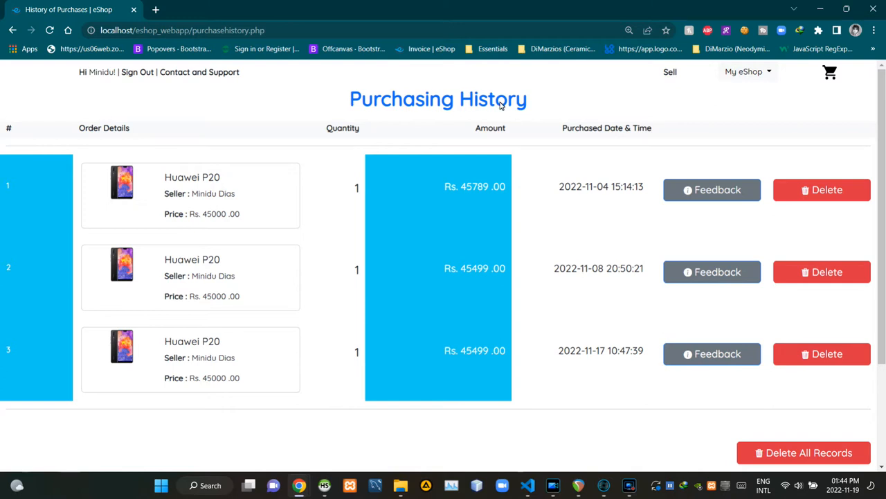
mouse_move(18, 195)
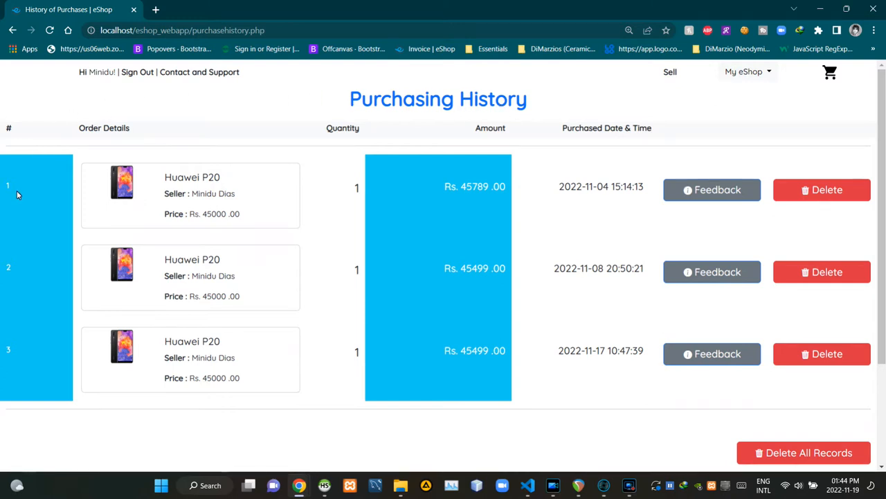
mouse_move(37, 305)
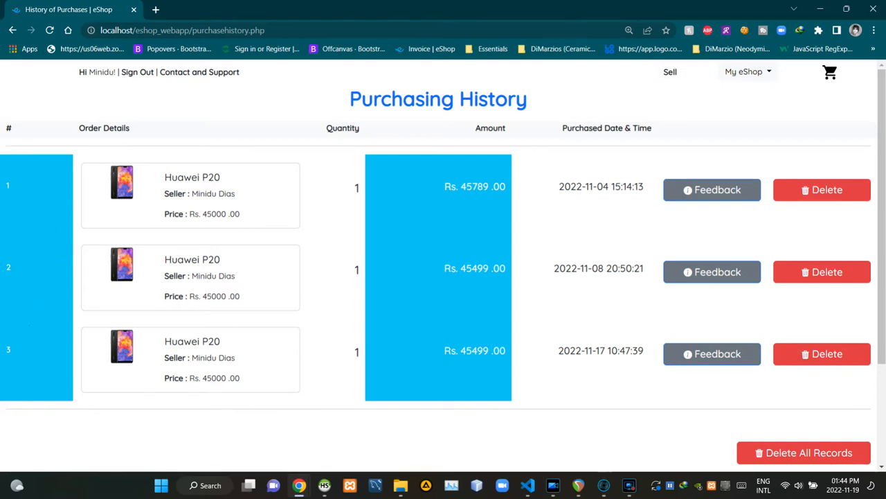
mouse_move(185, 159)
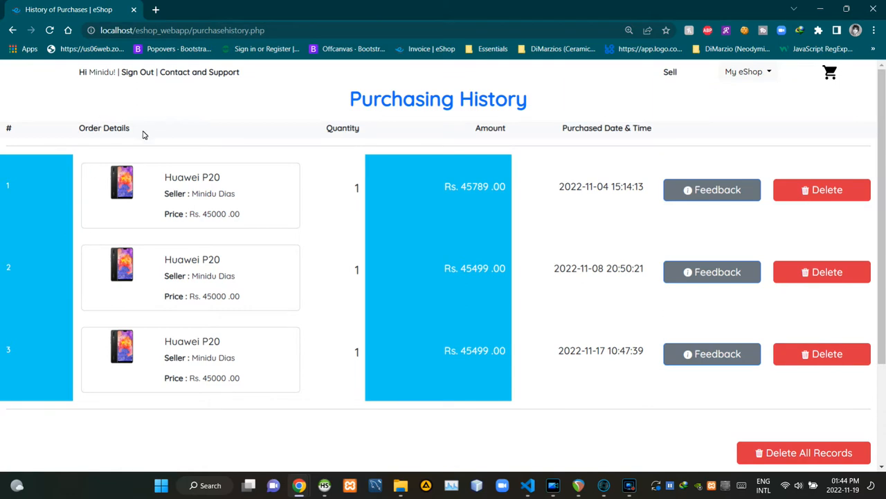
mouse_move(243, 220)
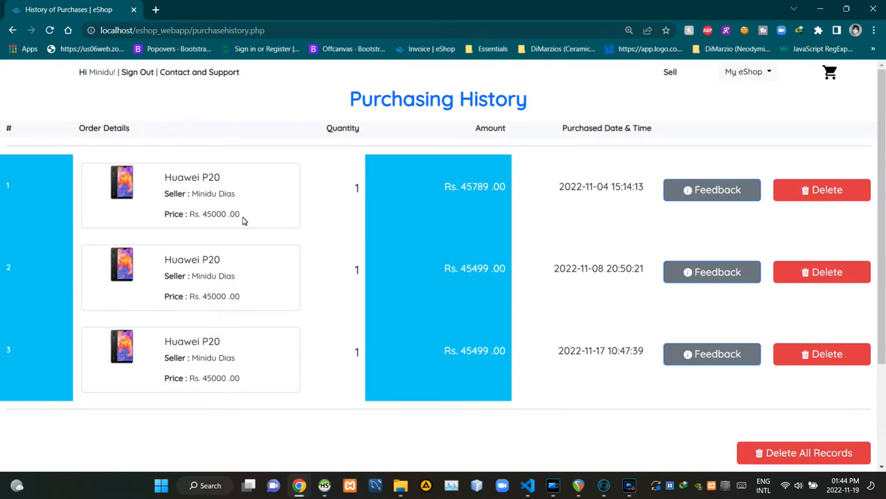
mouse_move(318, 128)
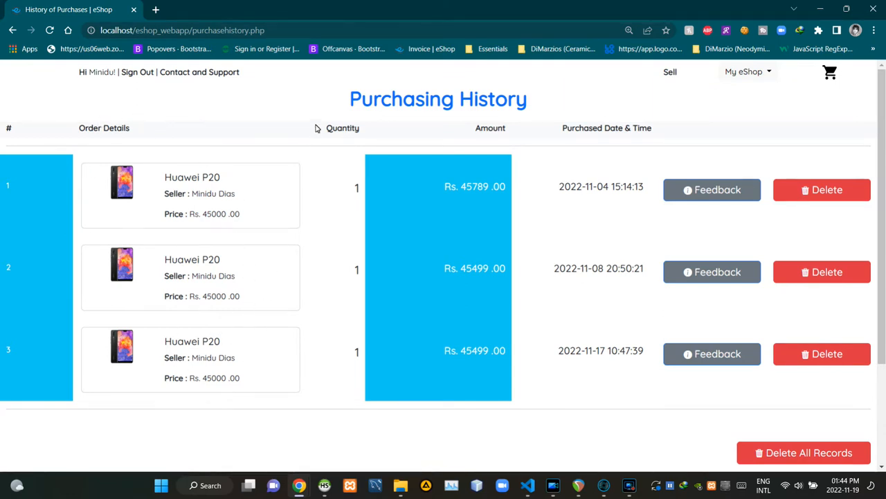
mouse_move(365, 344)
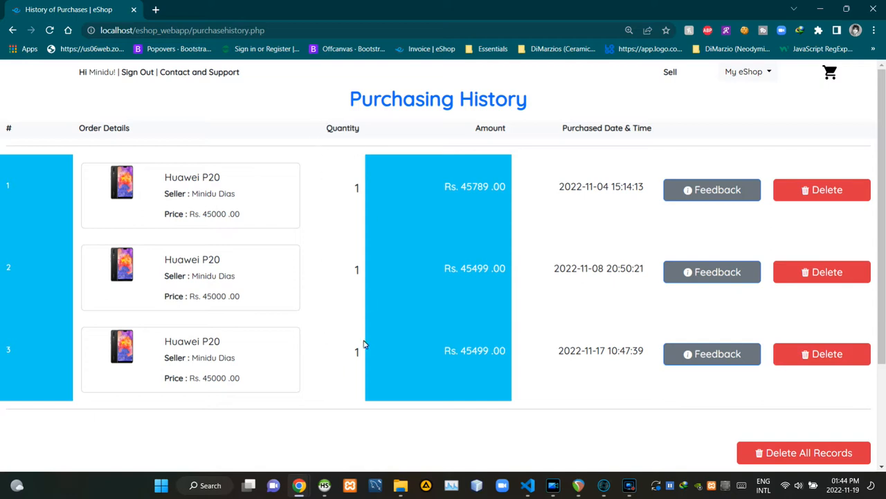
mouse_move(322, 141)
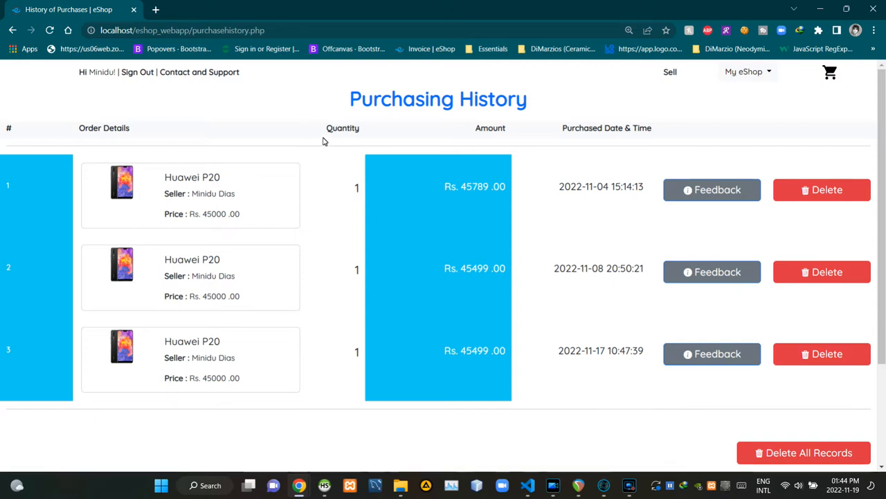
mouse_move(462, 141)
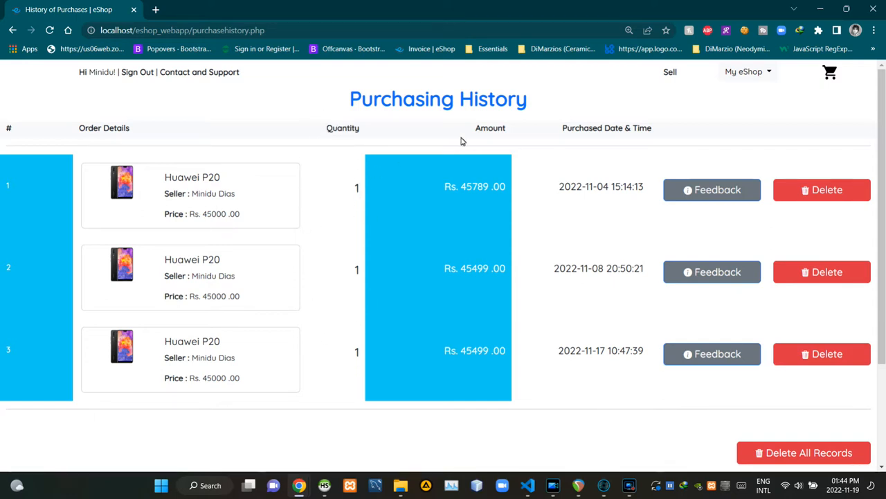
mouse_move(496, 351)
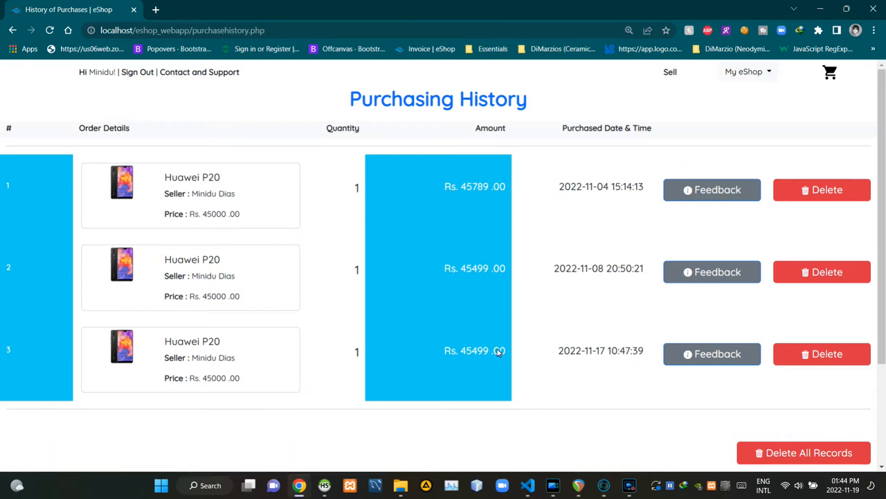
mouse_move(483, 316)
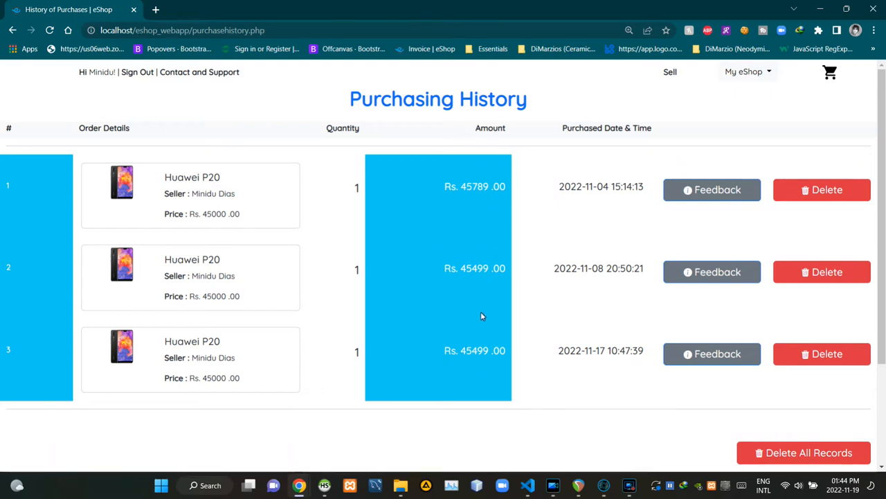
mouse_move(544, 182)
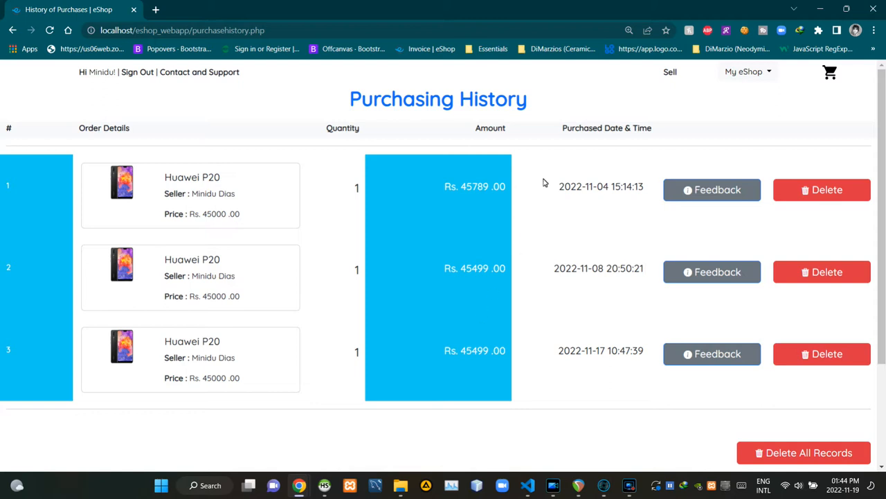
mouse_move(601, 114)
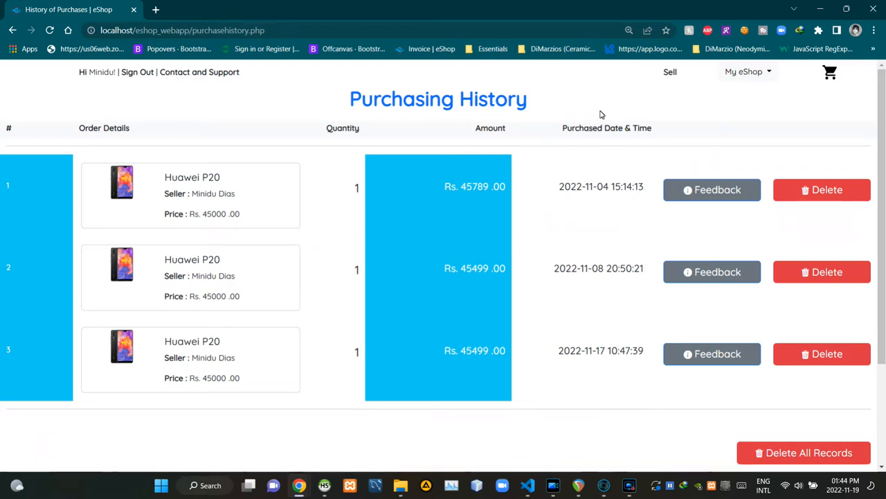
mouse_move(596, 325)
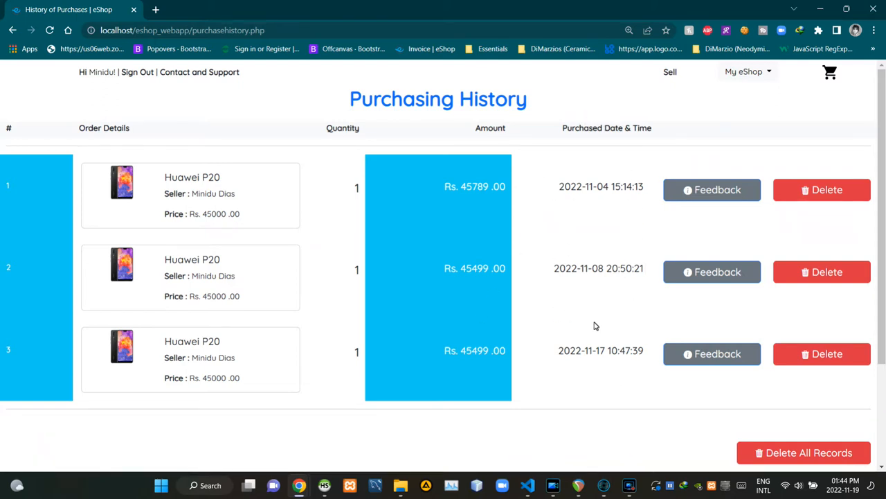
mouse_move(572, 145)
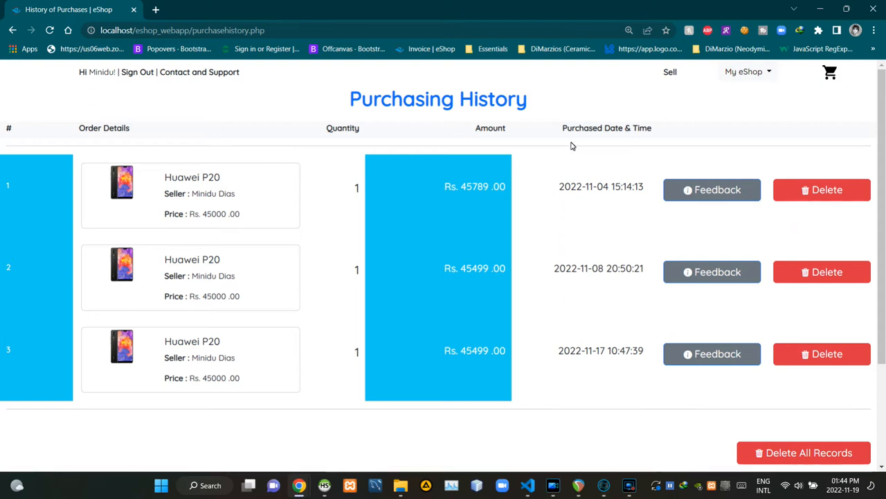
mouse_move(616, 207)
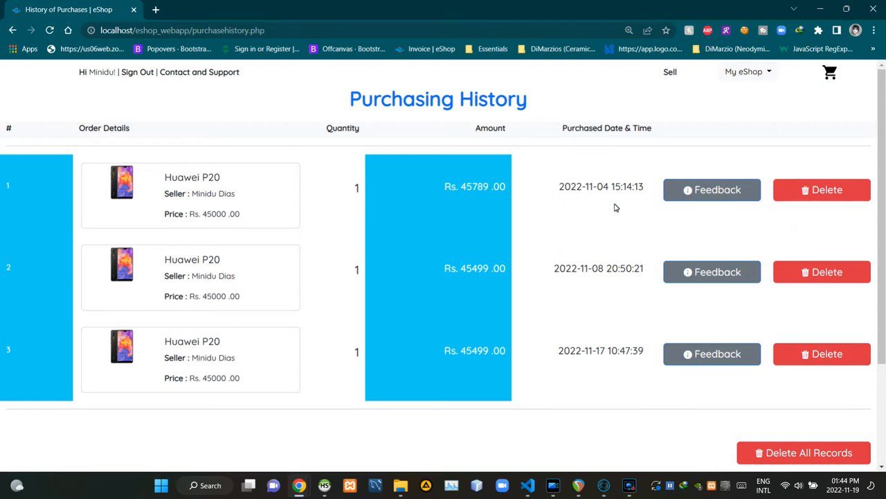
mouse_move(734, 253)
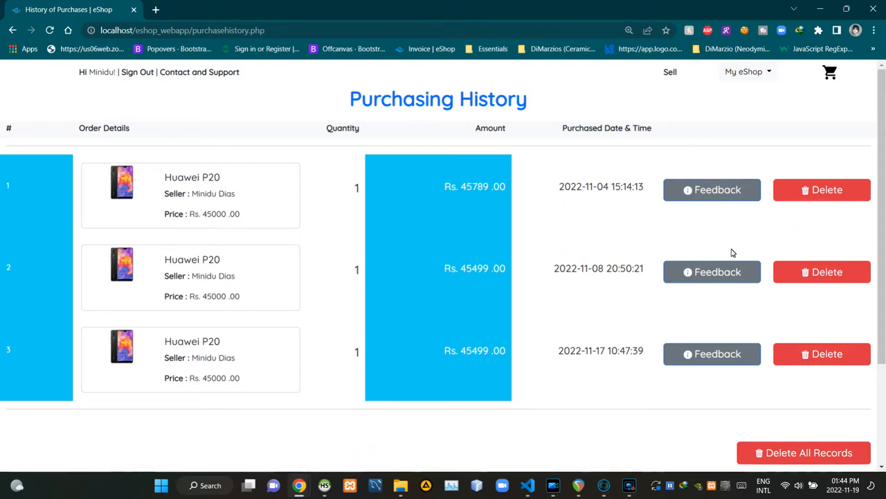
mouse_move(737, 202)
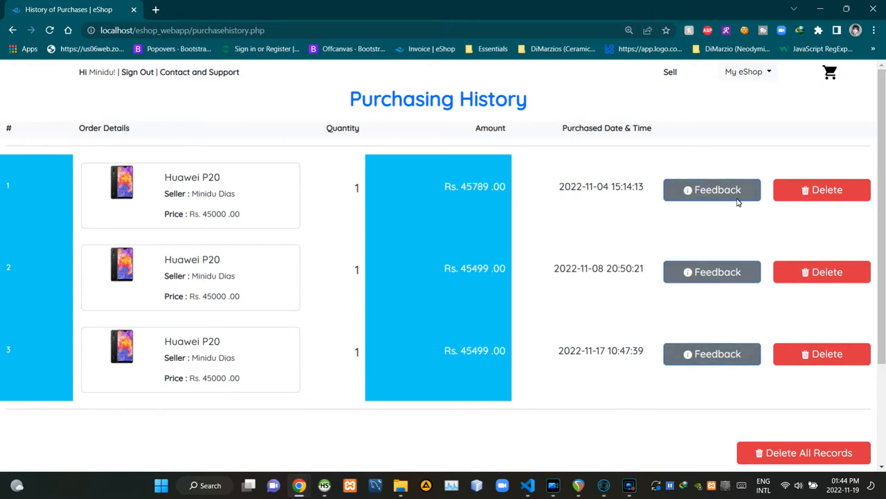
mouse_move(726, 222)
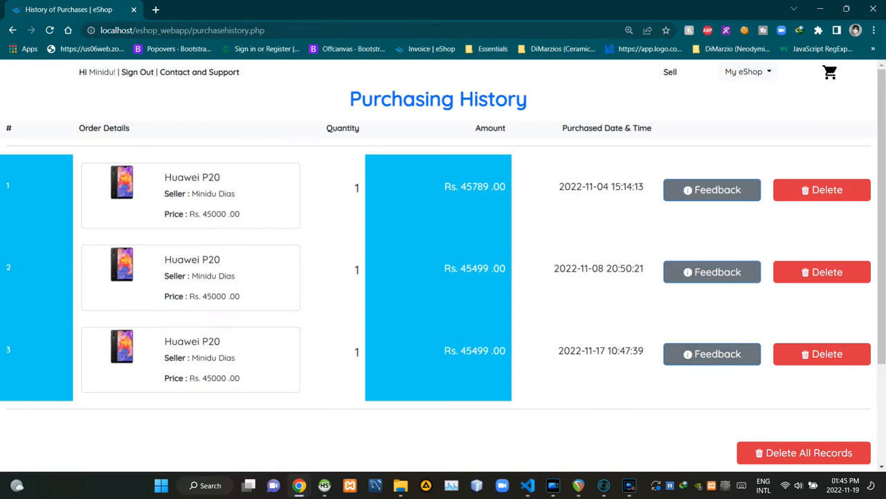
- Scroll the page down to the Delete All Records button and eShop.lk footer
scroll("down", 3)
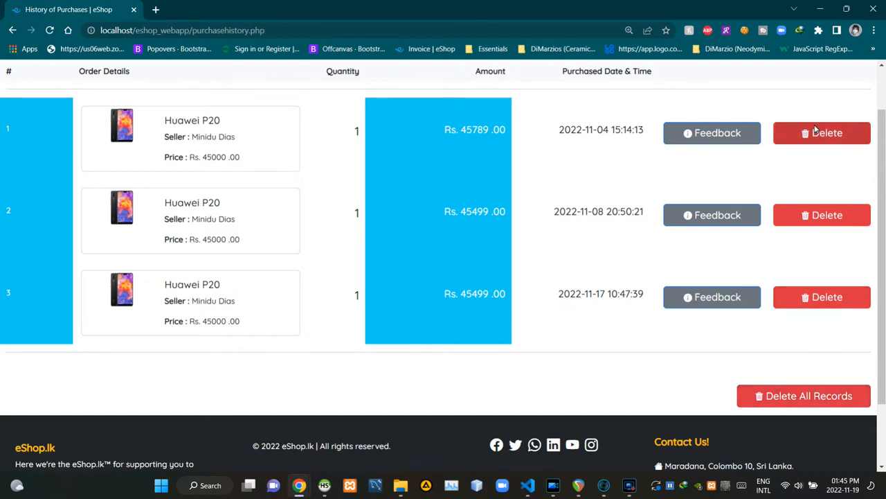
mouse_move(822, 215)
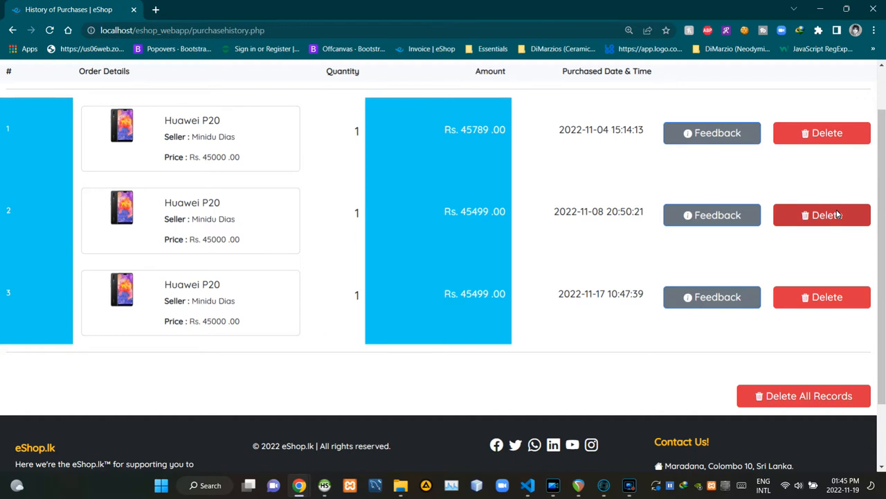
mouse_move(825, 244)
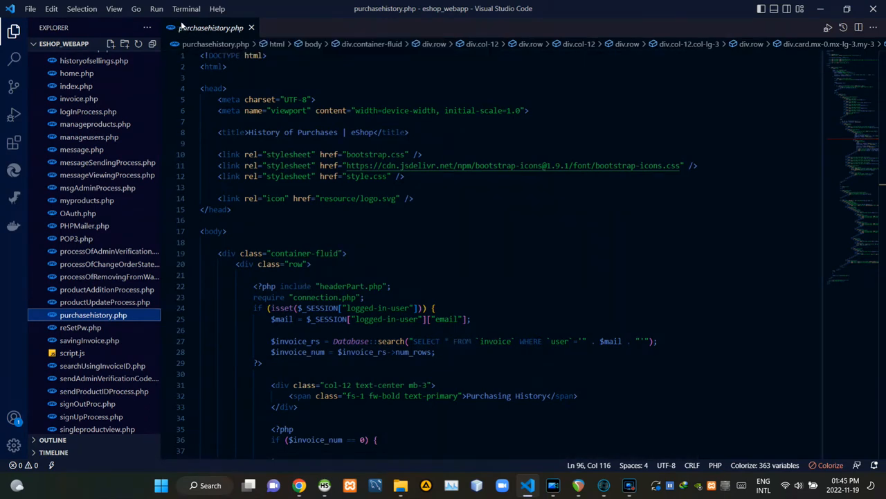
mouse_move(232, 29)
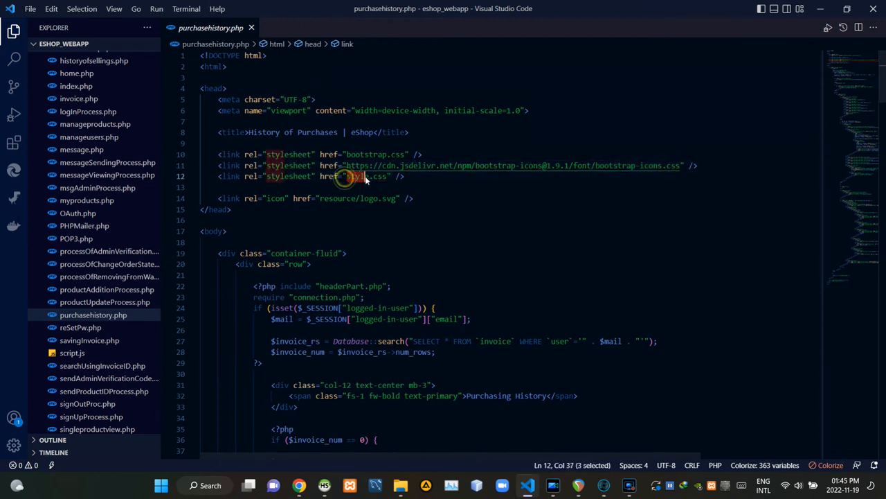
- Point out the style.css stylesheet link in the head of purchasehistory.php
double_click(365, 175)
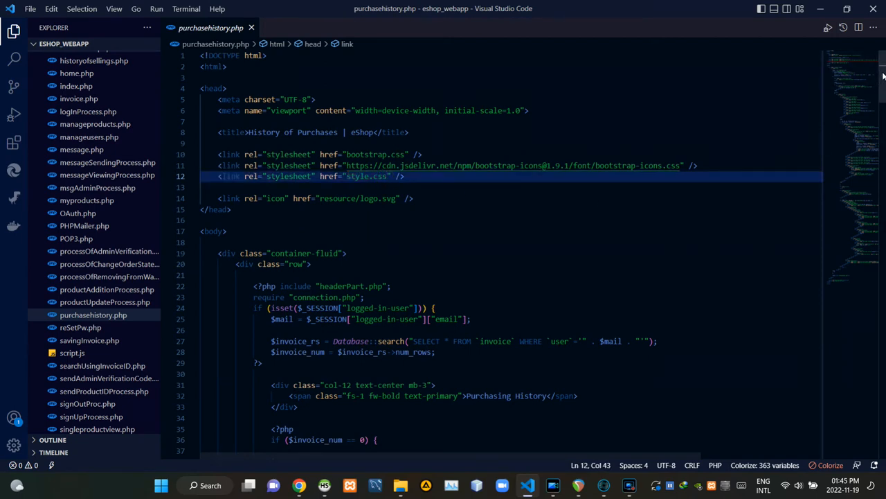
scroll("down", 3)
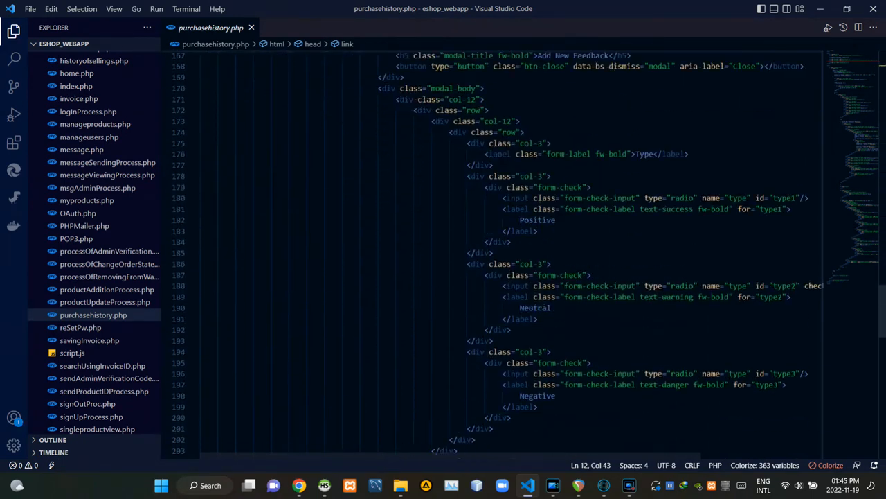
scroll("down", 3)
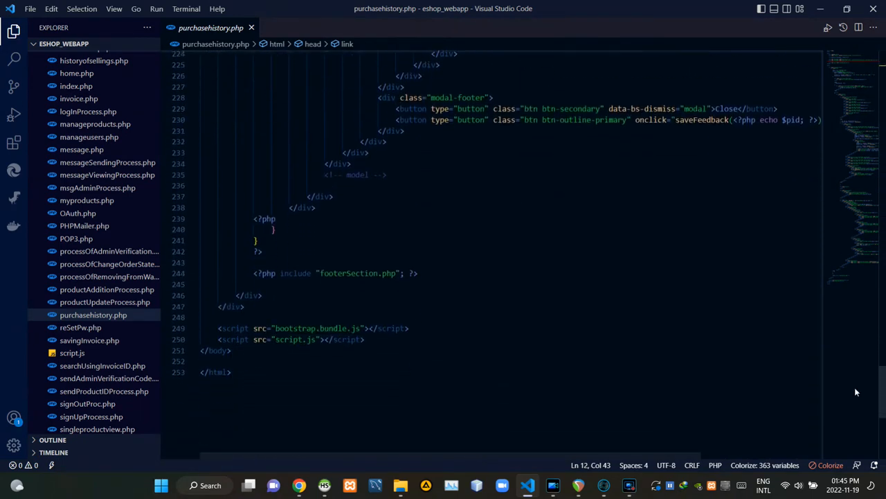
mouse_move(277, 333)
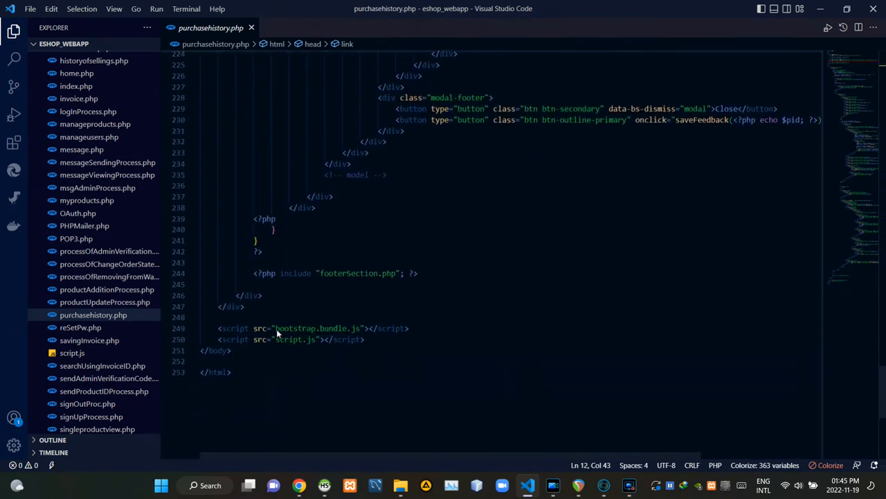
double_click(316, 328)
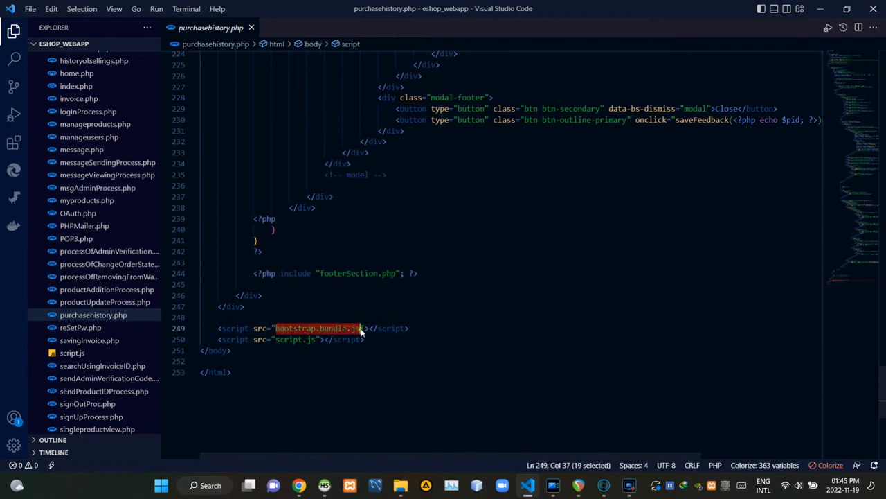
left_click(316, 340)
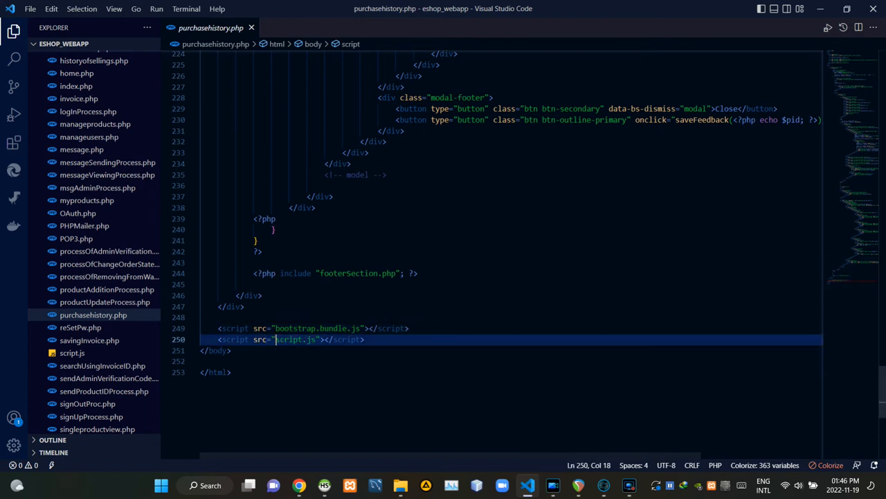
scroll("up", 3)
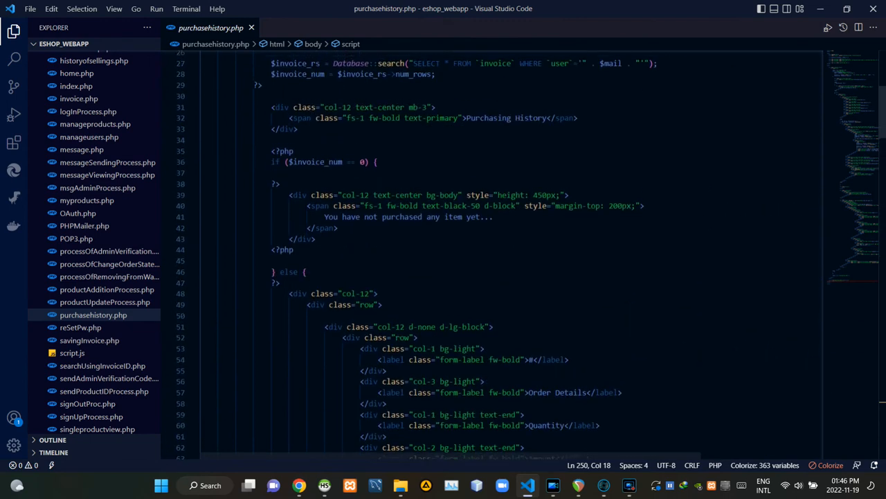
scroll("up", 3)
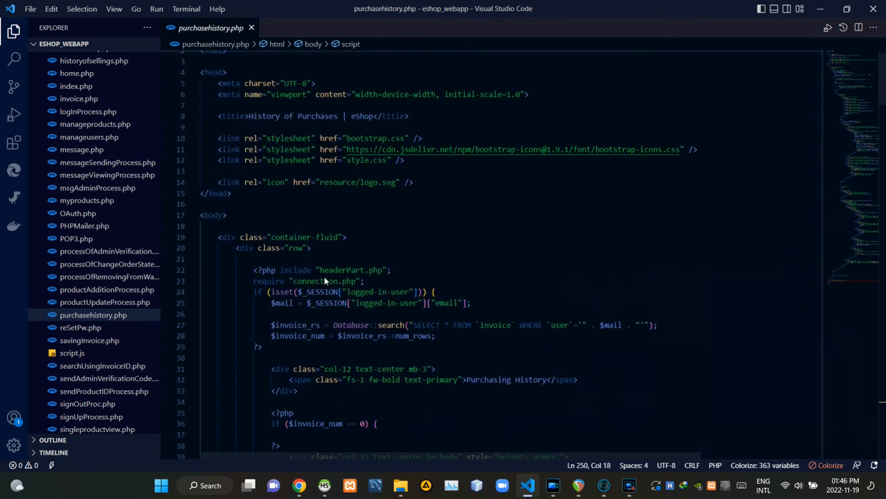
mouse_move(254, 277)
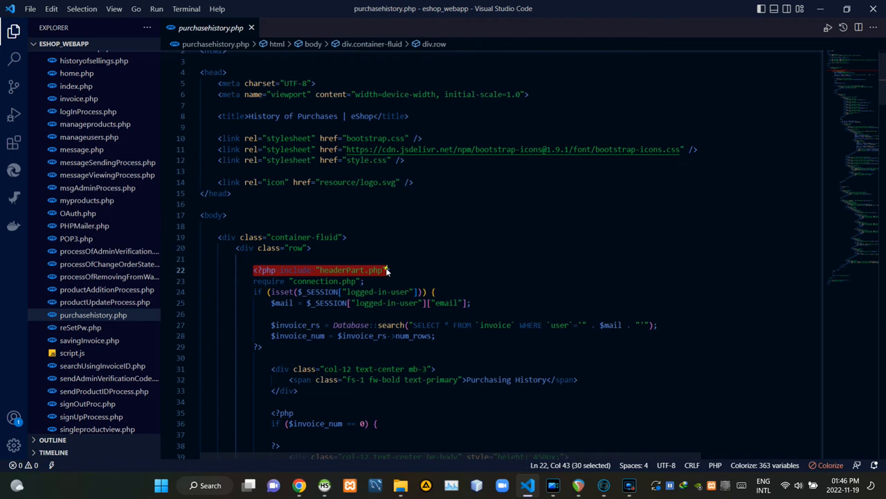
left_click(386, 269)
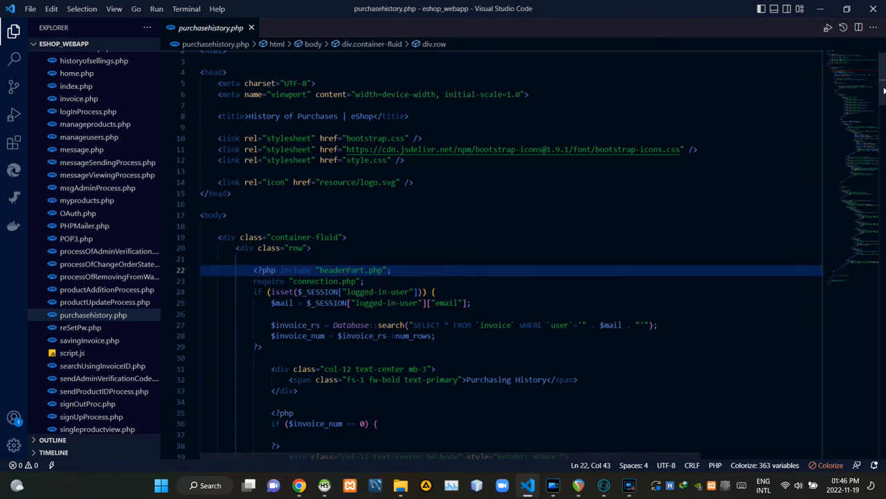
scroll("down", 3)
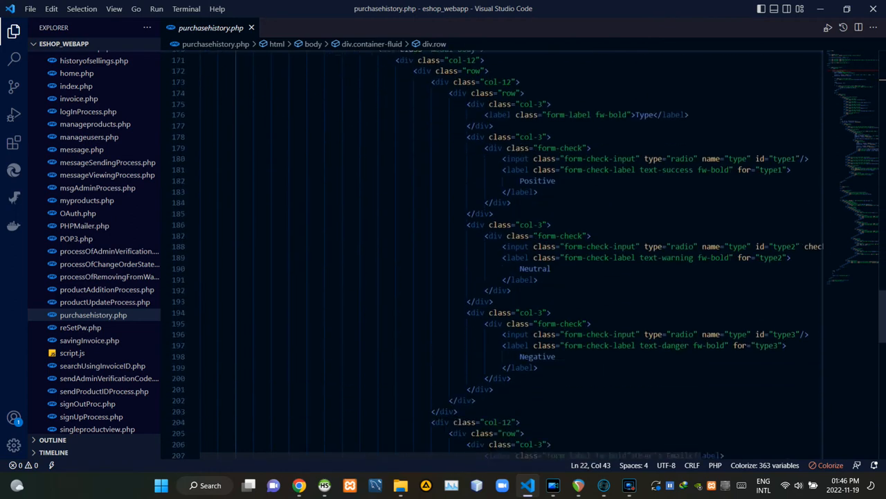
scroll("down", 3)
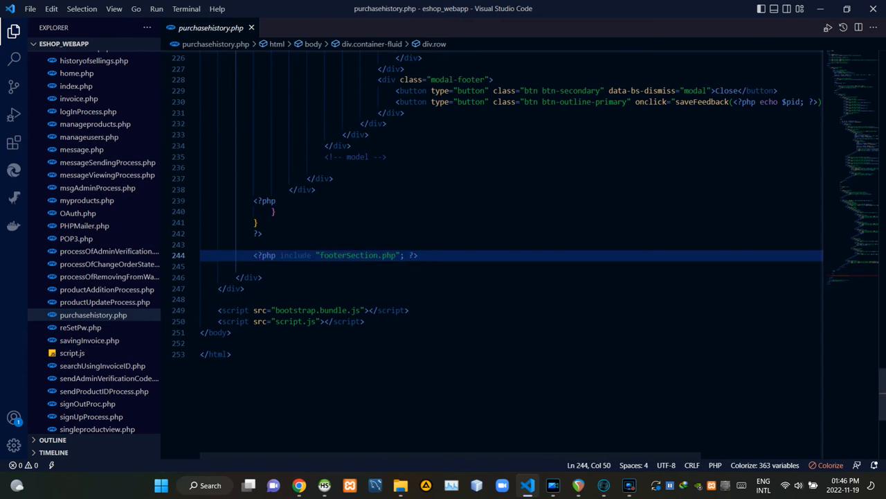
scroll("up", 3)
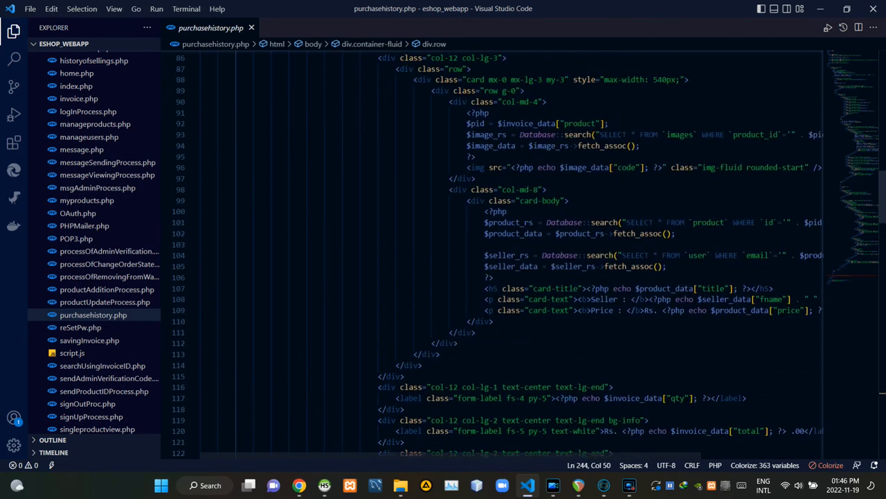
scroll("up", 3)
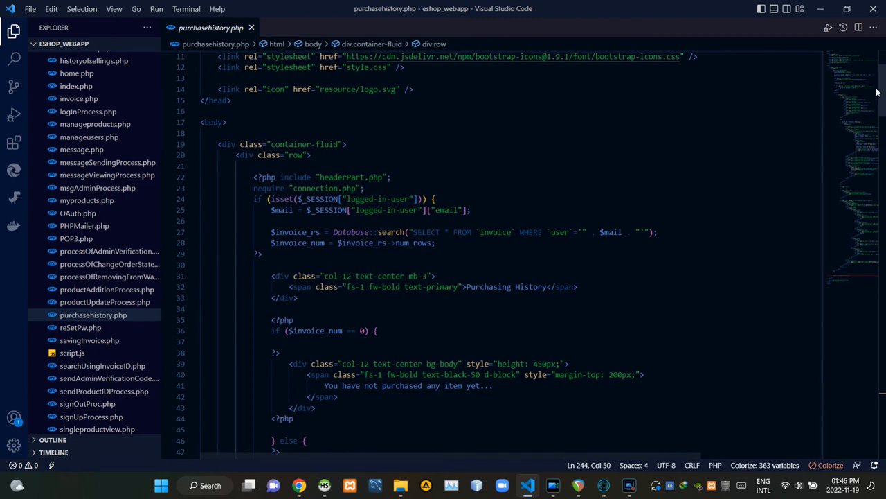
mouse_move(531, 319)
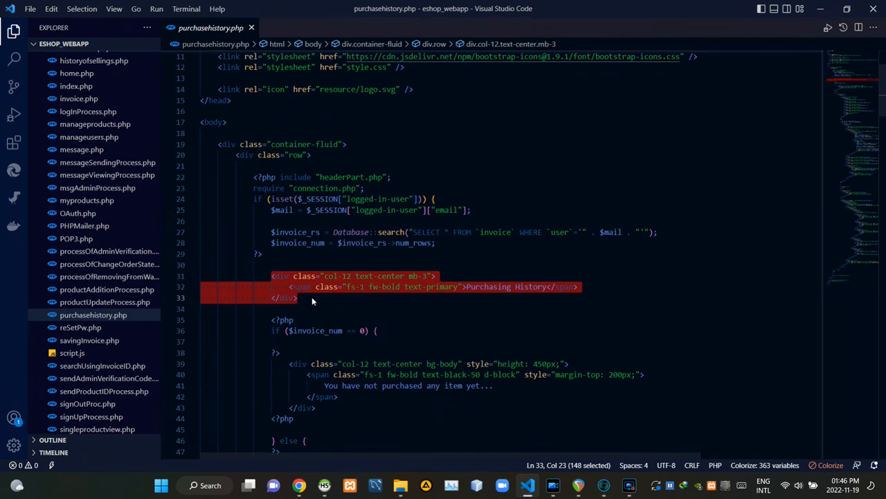
- Highlight the Purchasing History heading and its text-primary class, then reach the table header markup
left_click(299, 298)
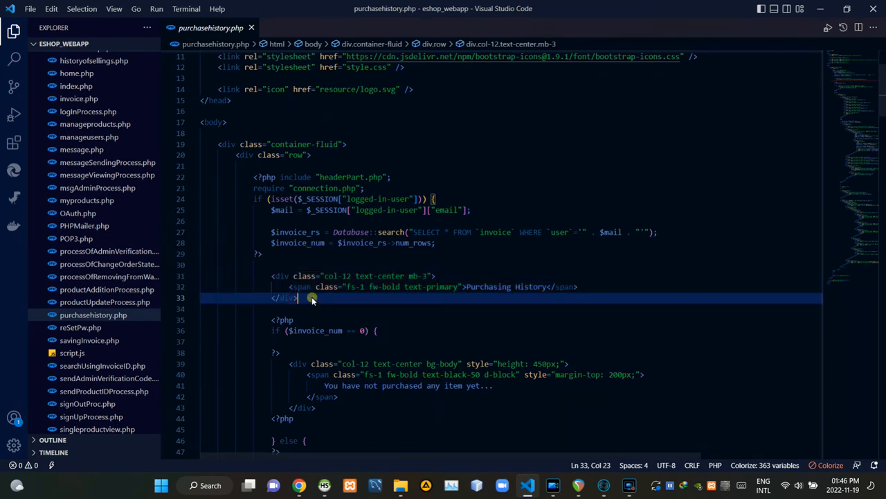
left_click(407, 286)
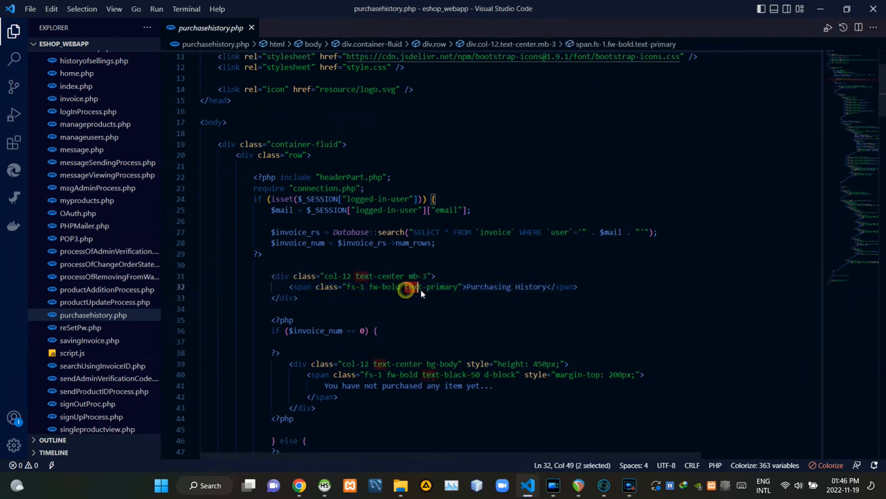
double_click(430, 286)
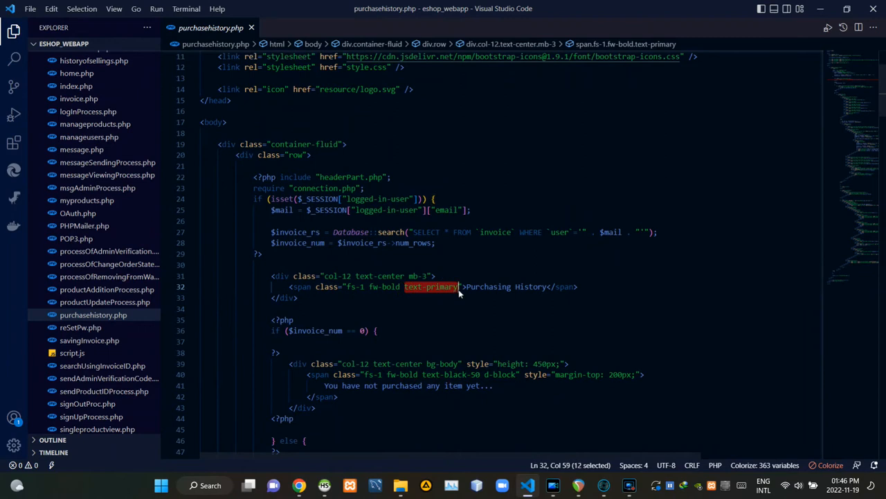
left_click(458, 286)
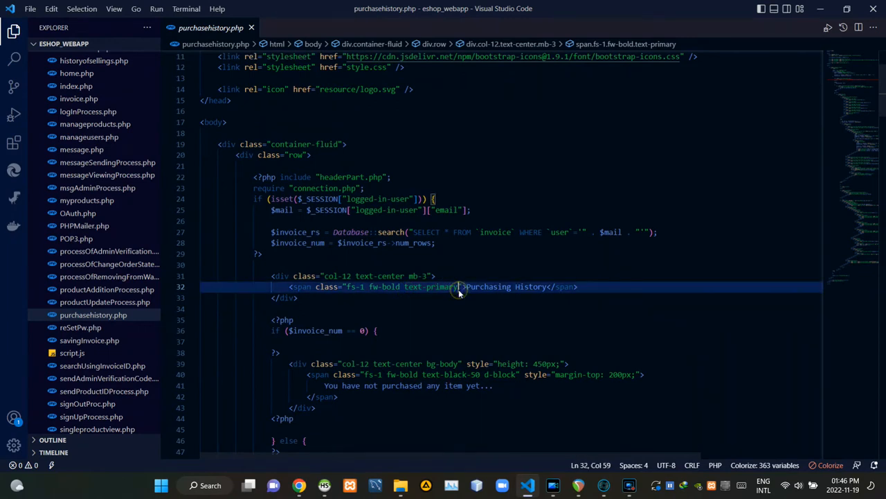
scroll("down", 3)
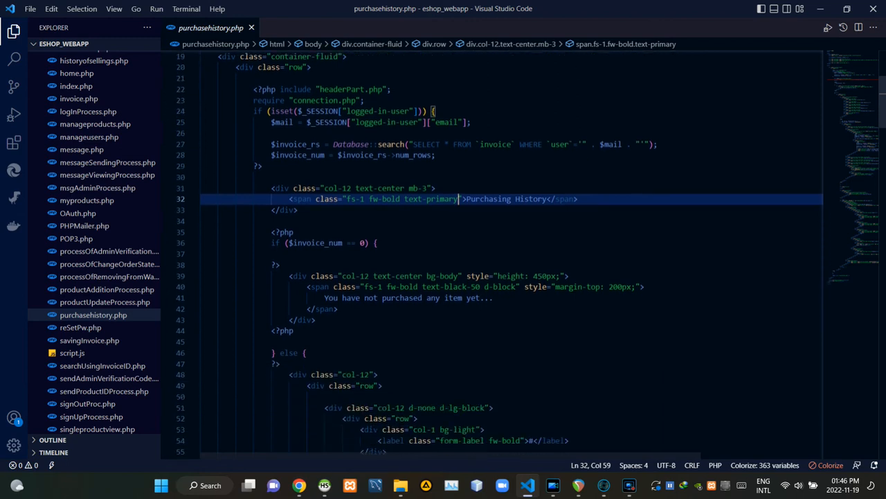
scroll("down", 3)
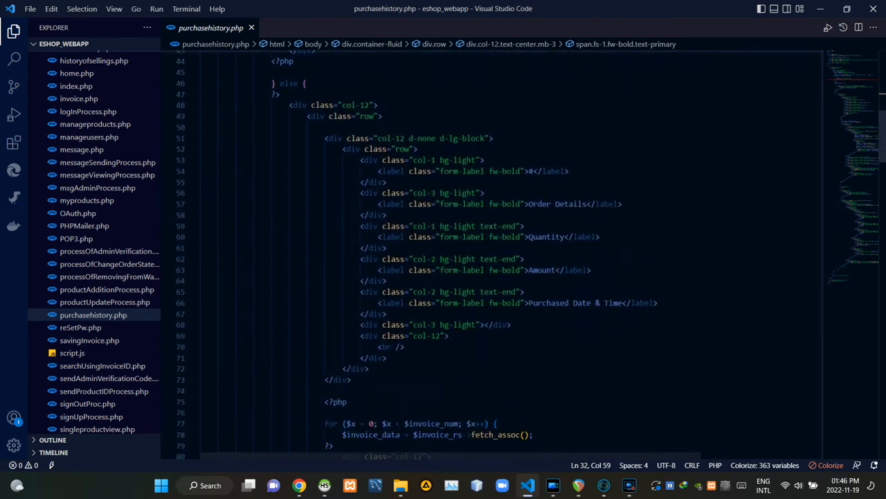
- Point out the heading row and the #, Order Details and Quantity column containers
left_click(342, 148)
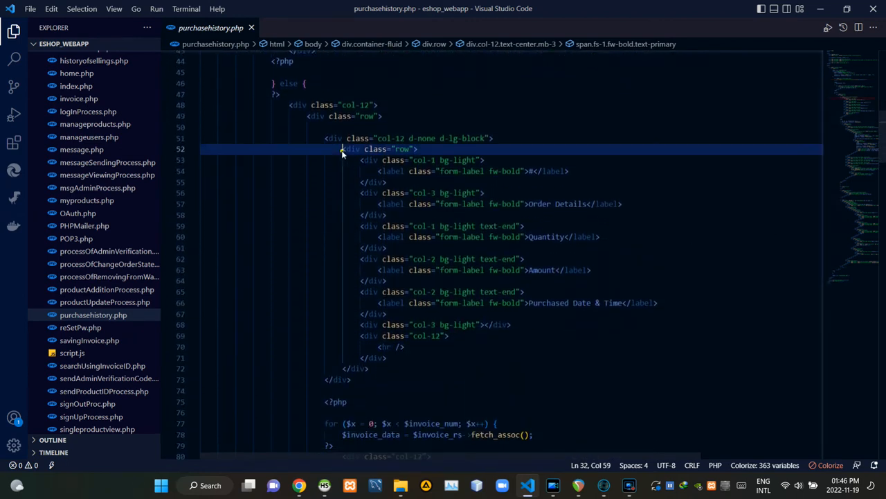
left_click_drag(341, 149, 449, 335)
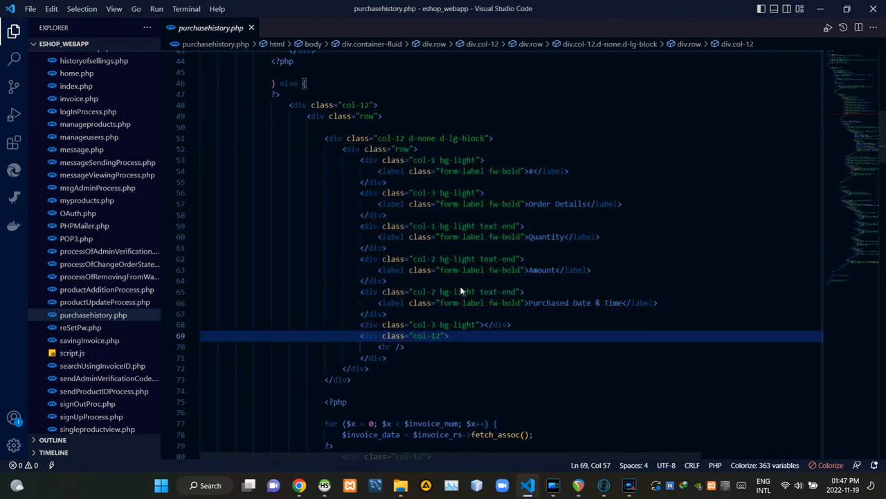
left_click(361, 160)
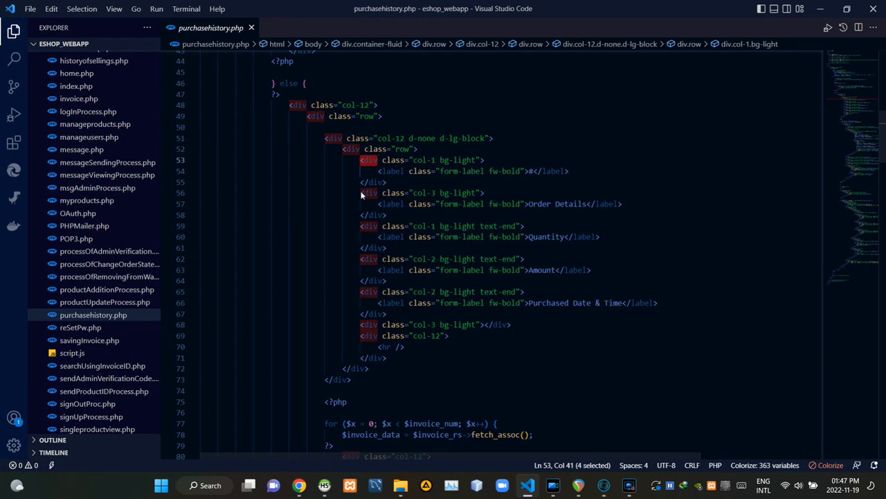
left_click(369, 192)
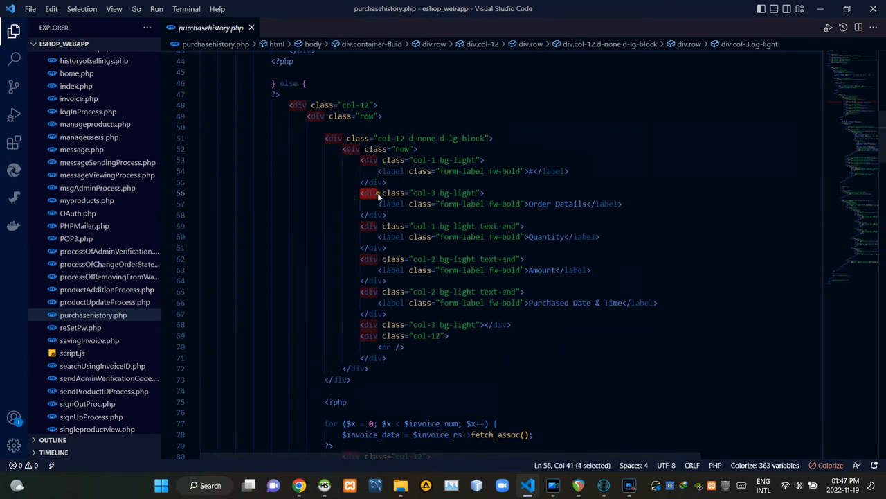
left_click(364, 226)
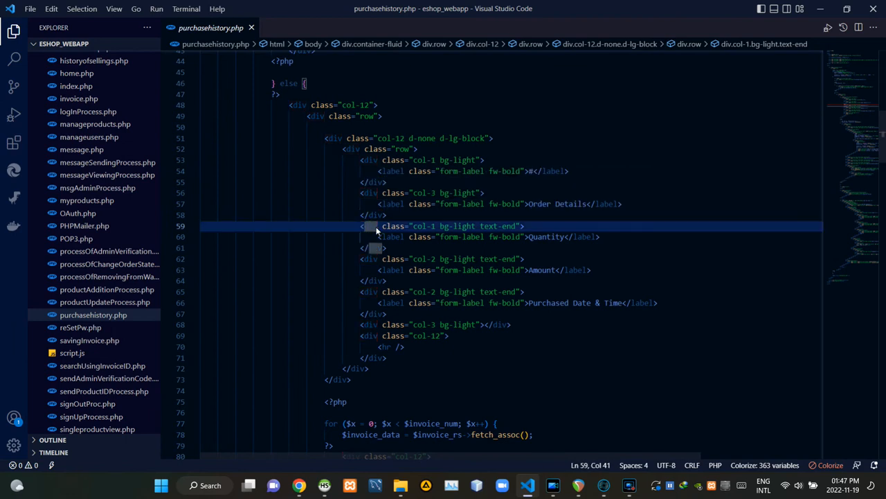
scroll("down", 3)
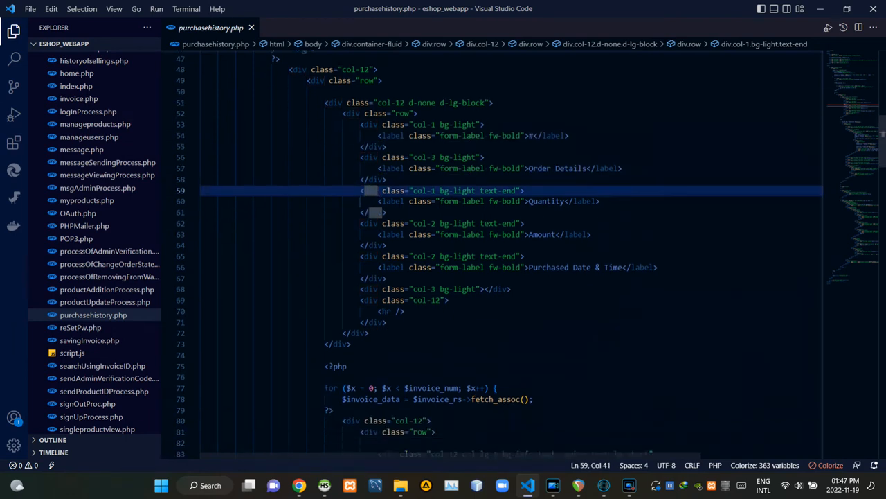
scroll("down", 3)
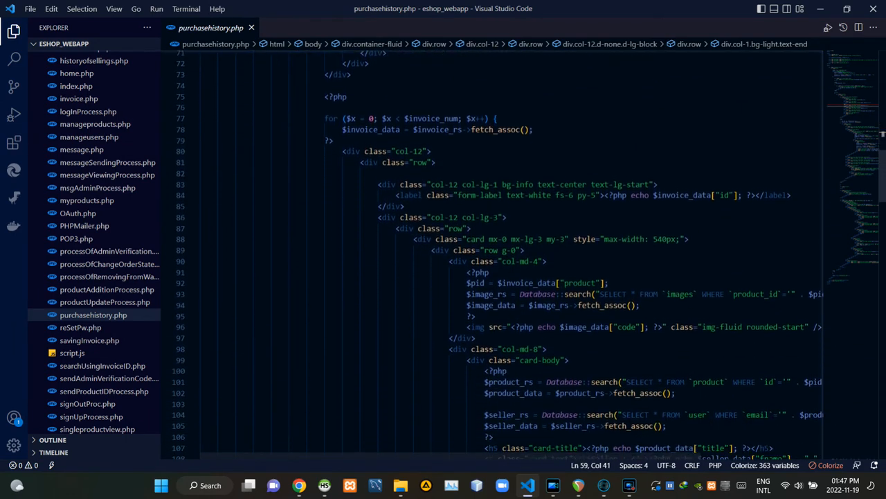
- Go over the invoice card block, continuing down to the Feedback and Delete buttons
scroll("down", 3)
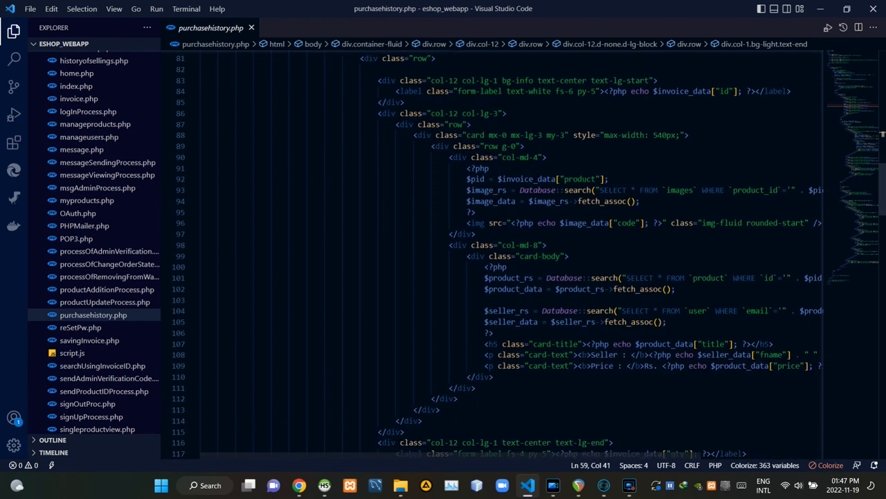
mouse_move(725, 265)
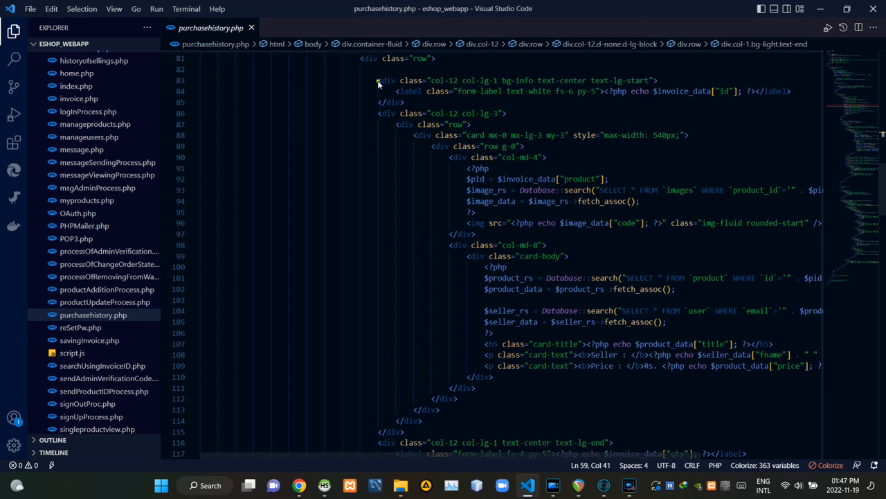
left_click_drag(377, 80, 457, 399)
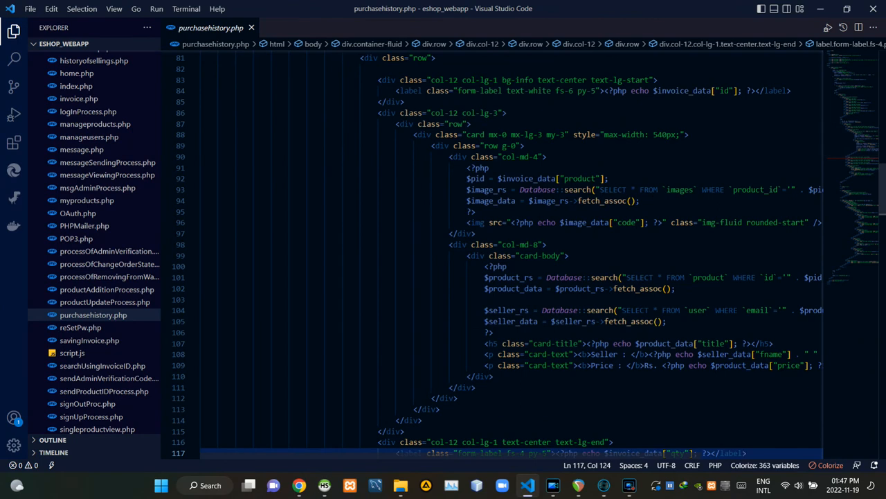
scroll("down", 3)
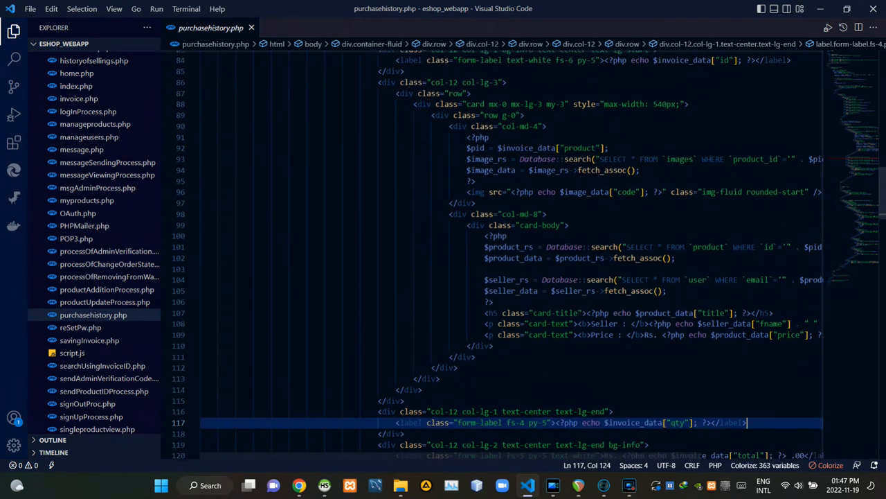
scroll("down", 3)
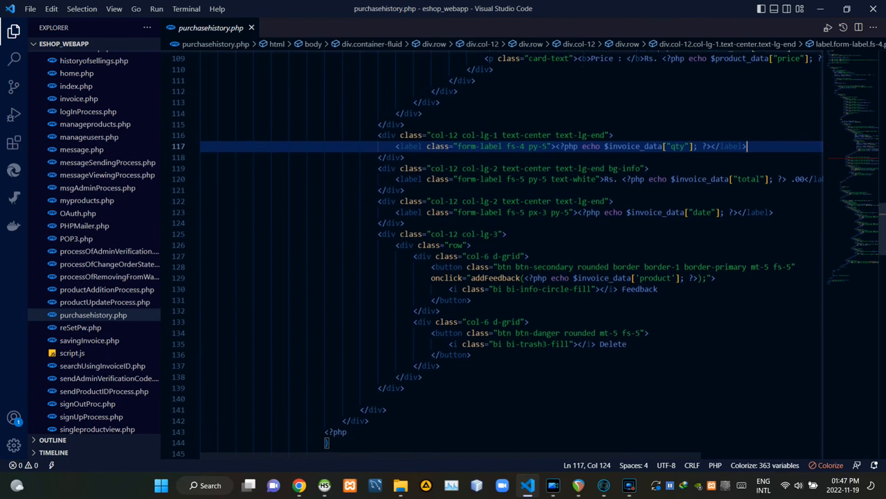
scroll("down", 3)
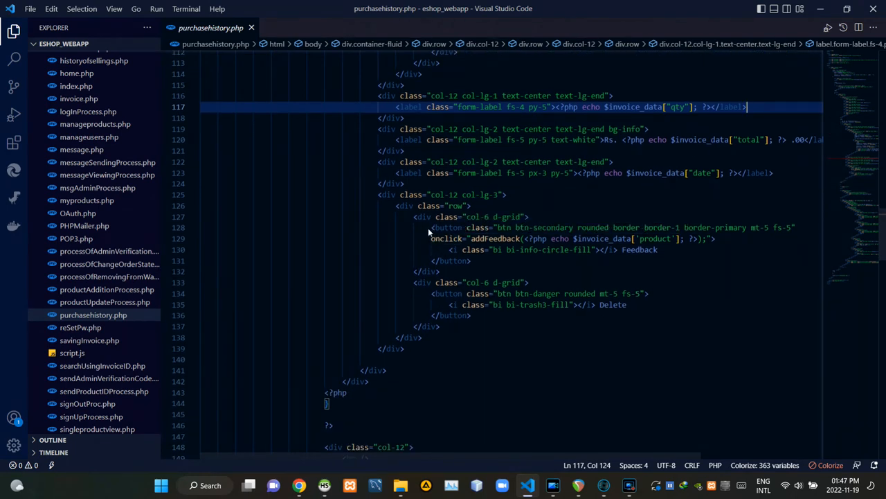
left_click_drag(431, 227, 496, 260)
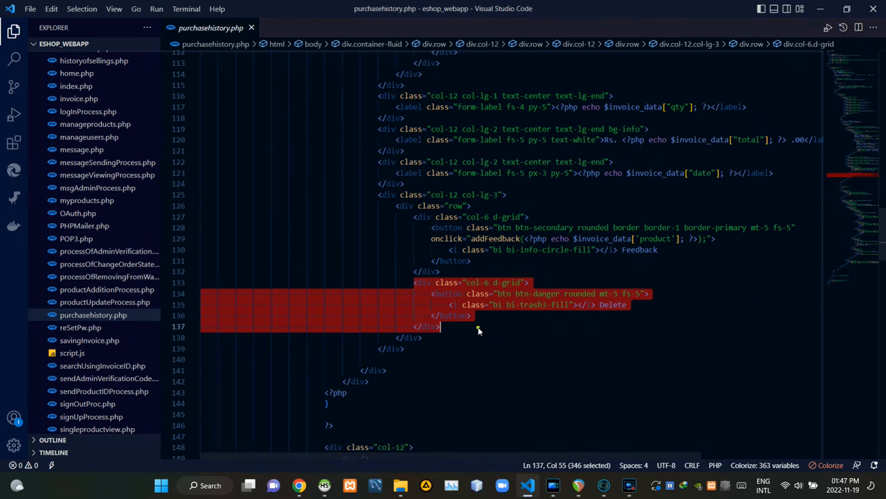
left_click(477, 326)
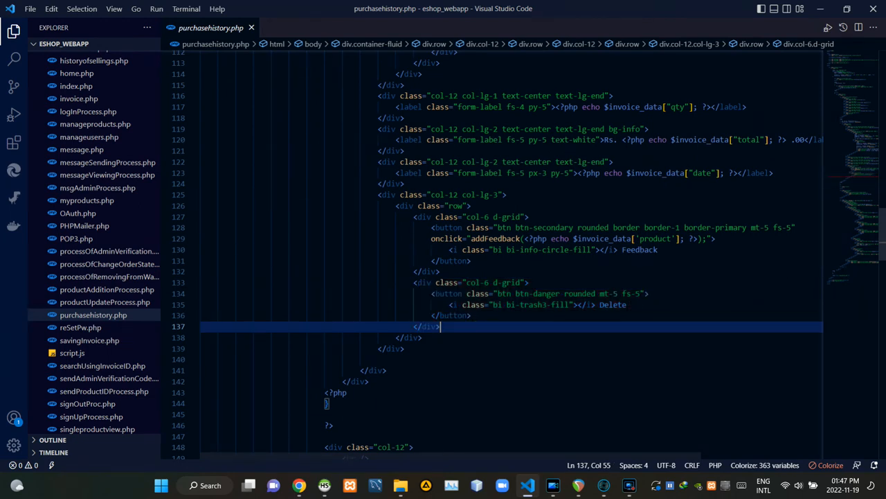
scroll("down", 3)
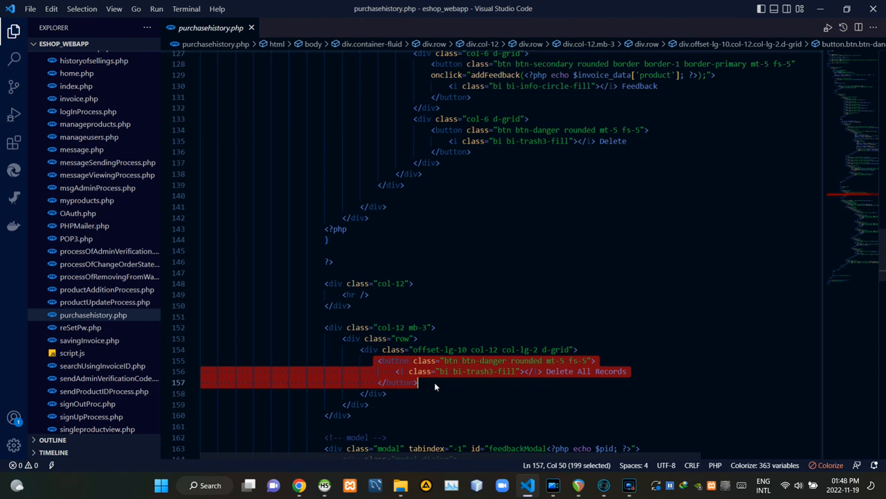
- Clear the highlight on the Delete All Records button markup
left_click(435, 382)
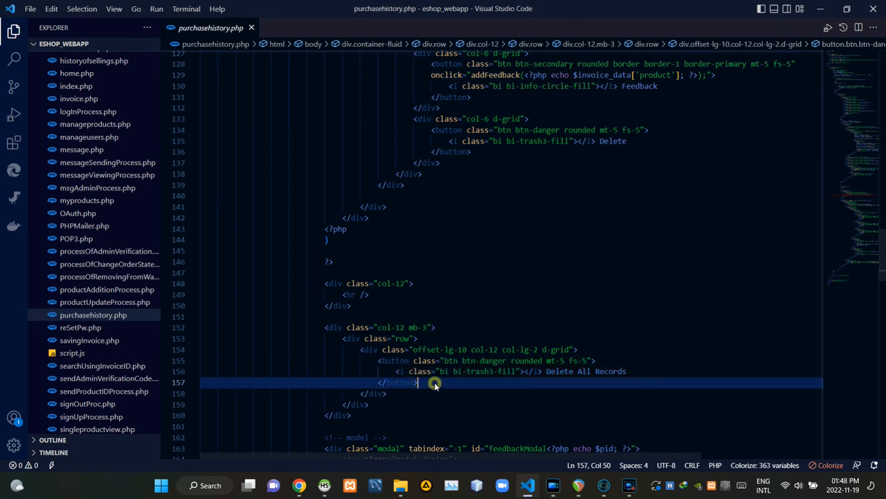